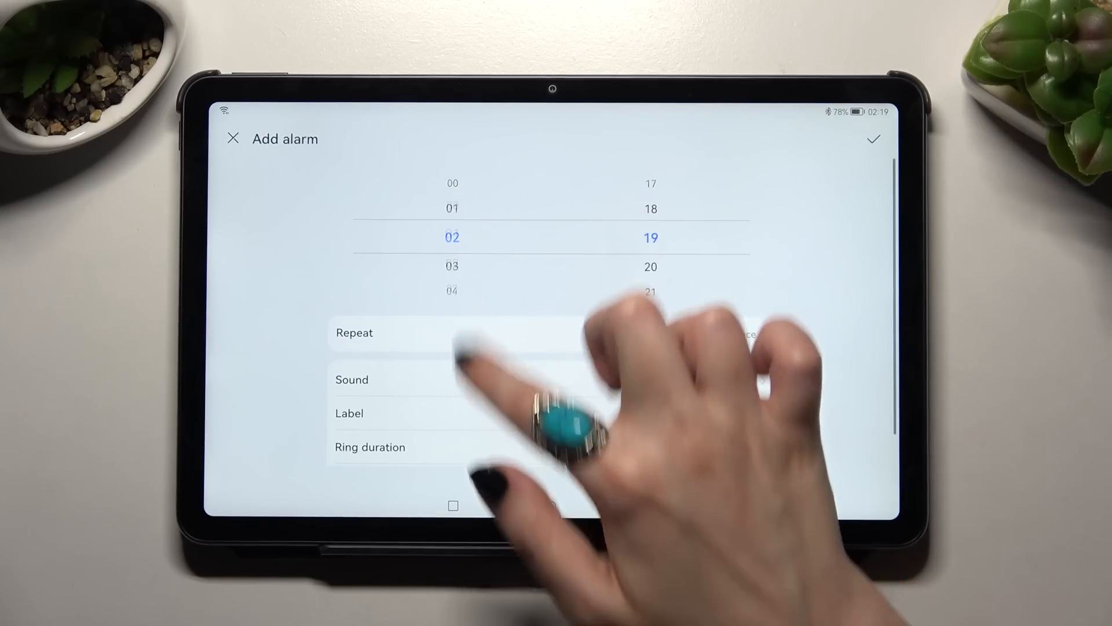
# Make the 06:01 alarm repeat Tuesday, Thursday and Saturday and label it 'work'.
pyautogui.click(355, 332)
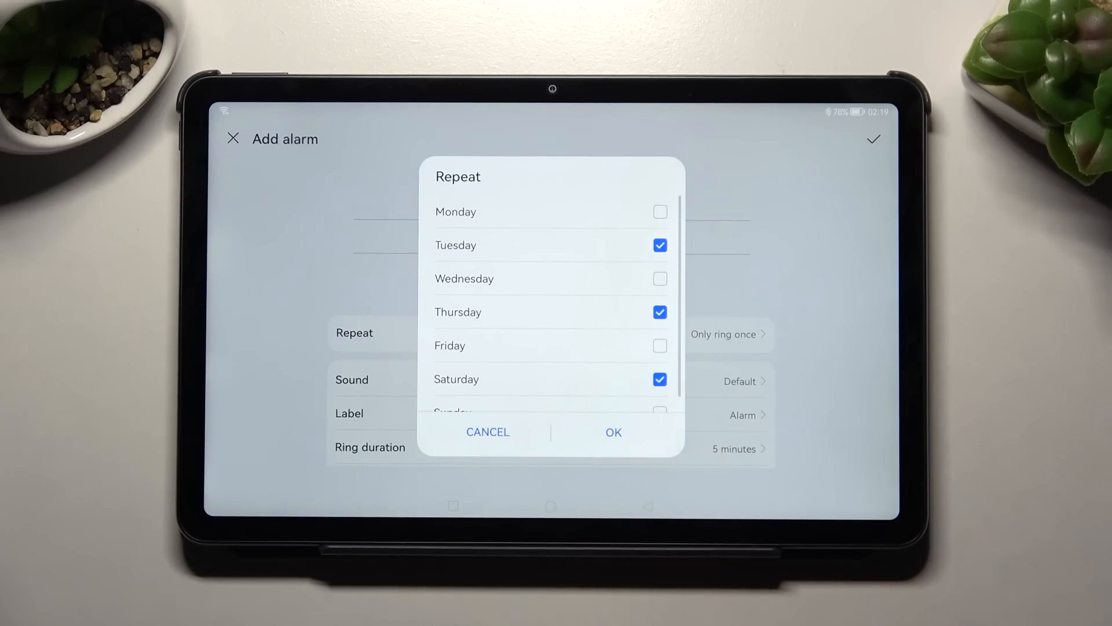
pyautogui.click(612, 432)
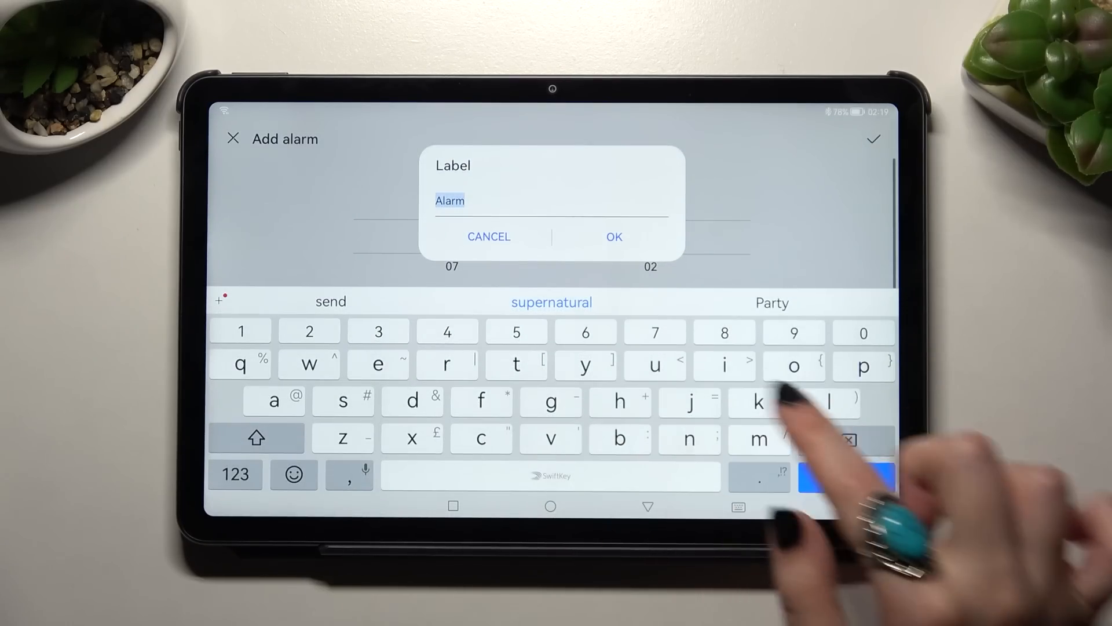
pyautogui.write('wo')
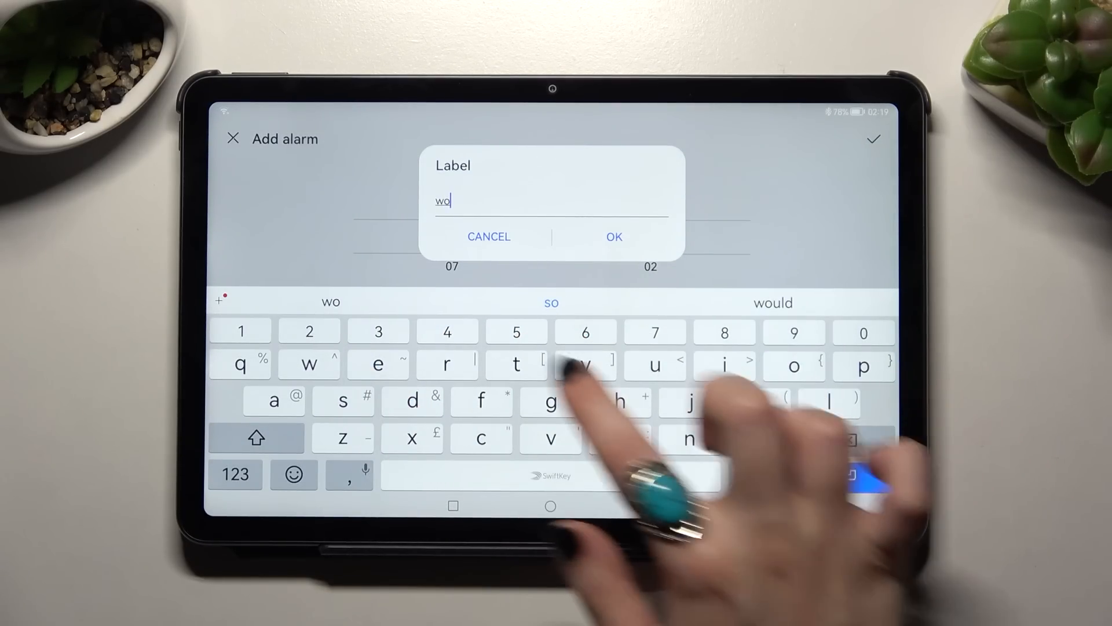
pyautogui.click(614, 236)
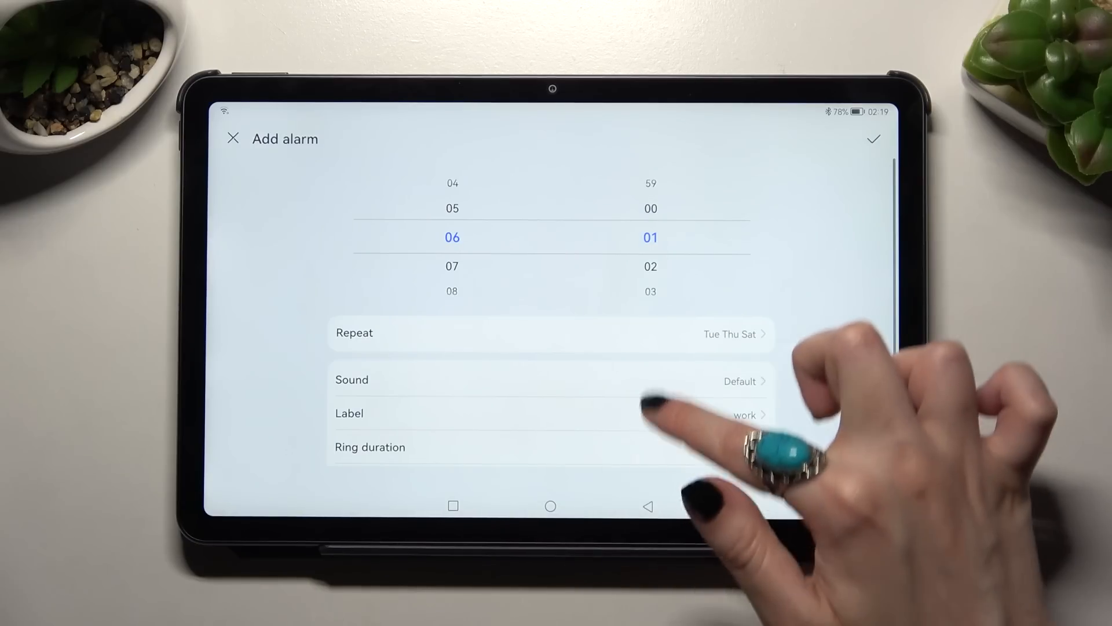
# Set ring duration to 30 minutes and snooze to 30 minutes, 10 times.
pyautogui.click(370, 447)
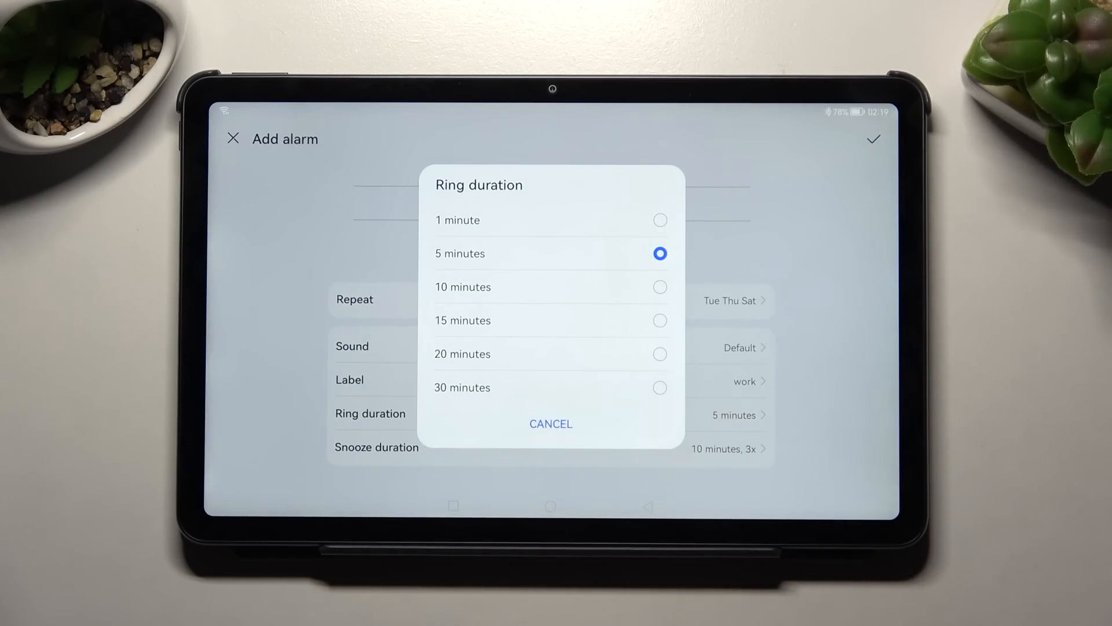
pyautogui.click(463, 387)
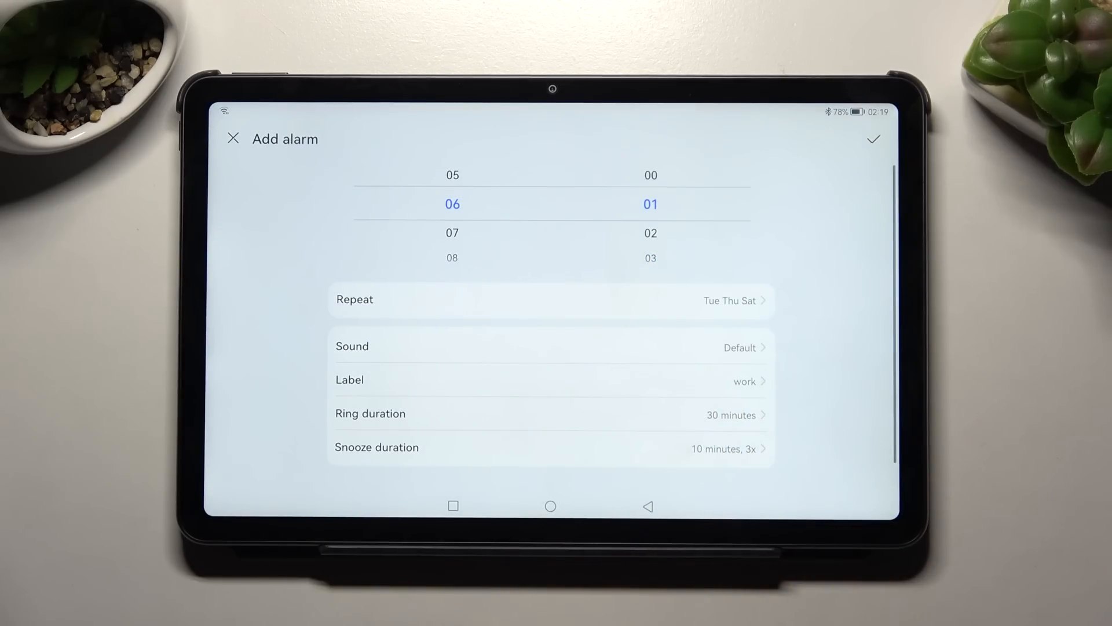
pyautogui.click(375, 447)
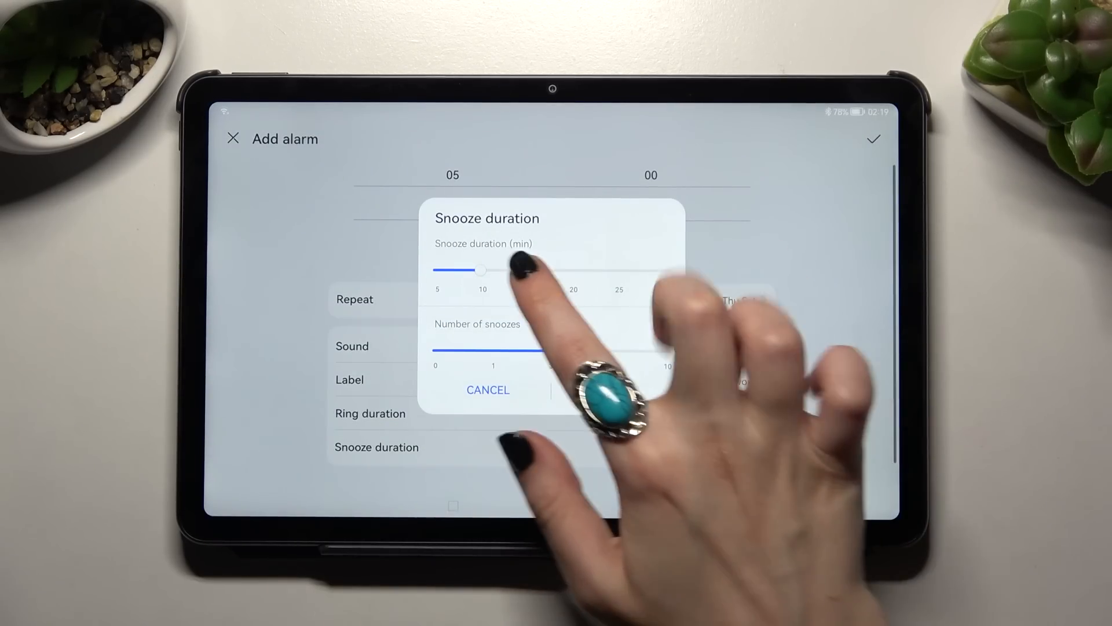
pyautogui.moveTo(482, 270); pyautogui.dragTo(671, 270)
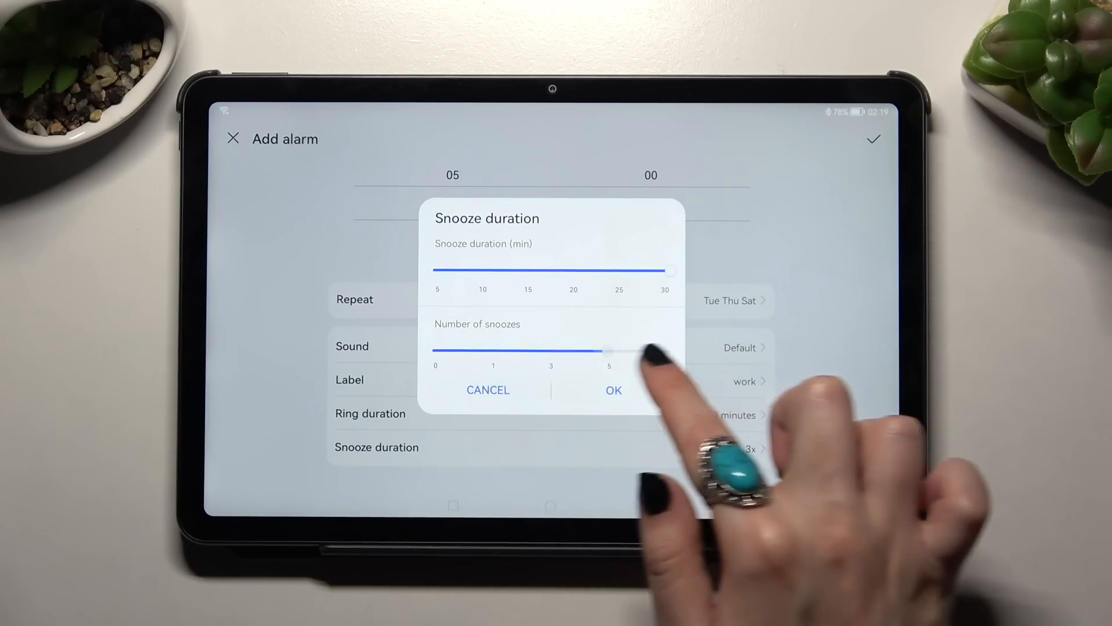
pyautogui.moveTo(609, 348); pyautogui.dragTo(667, 351)
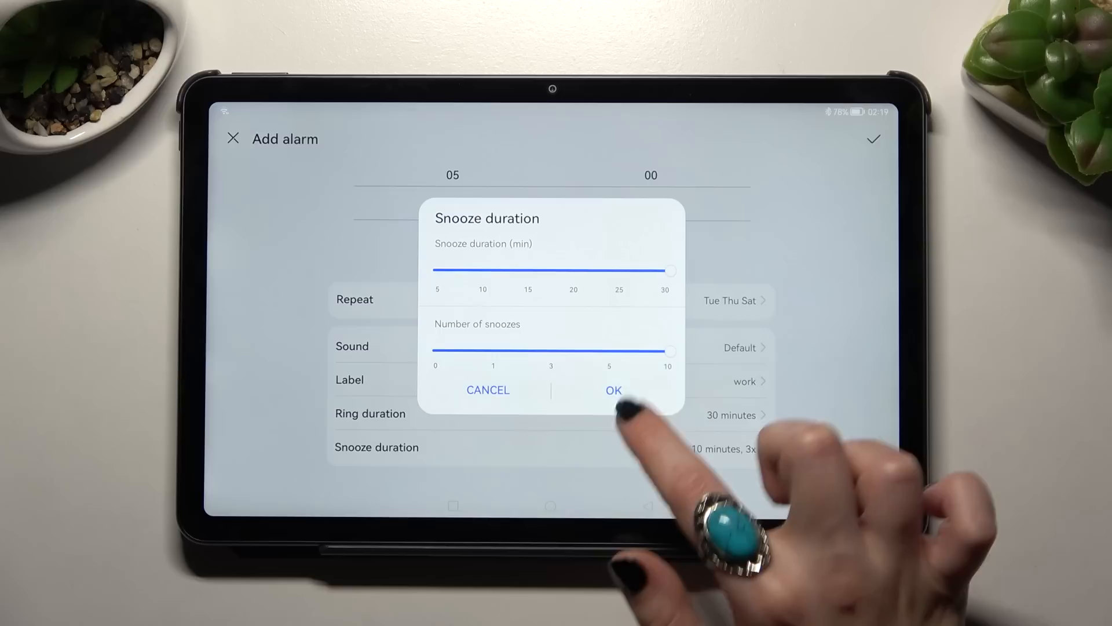
pyautogui.click(613, 389)
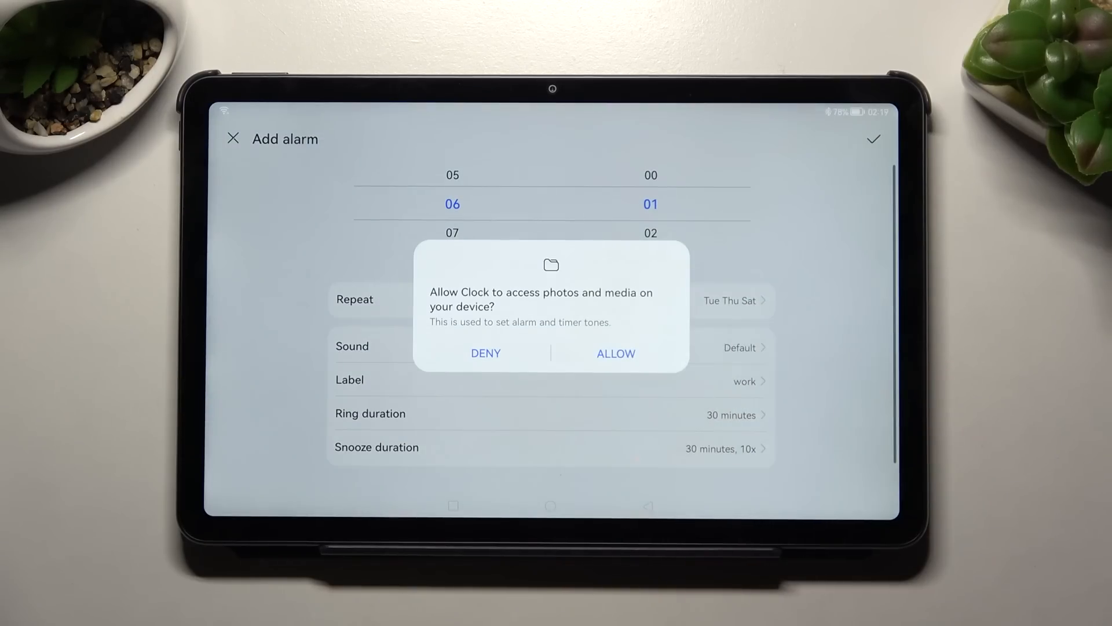
# Allow media access, browse on-device music, then choose the Creek classic ringtone.
pyautogui.click(616, 353)
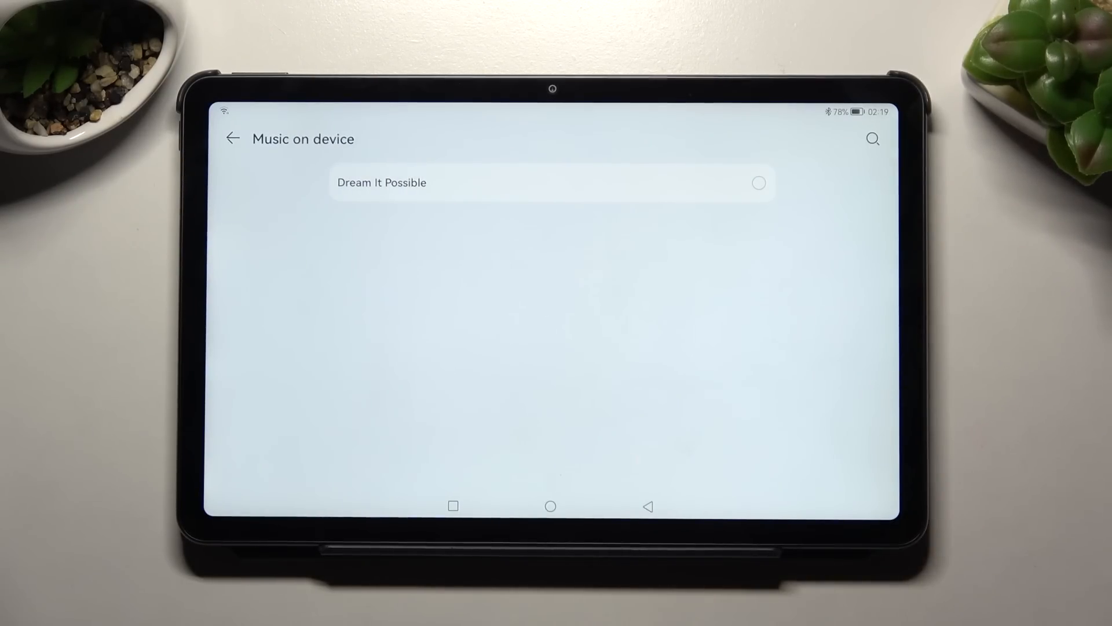
pyautogui.click(758, 183)
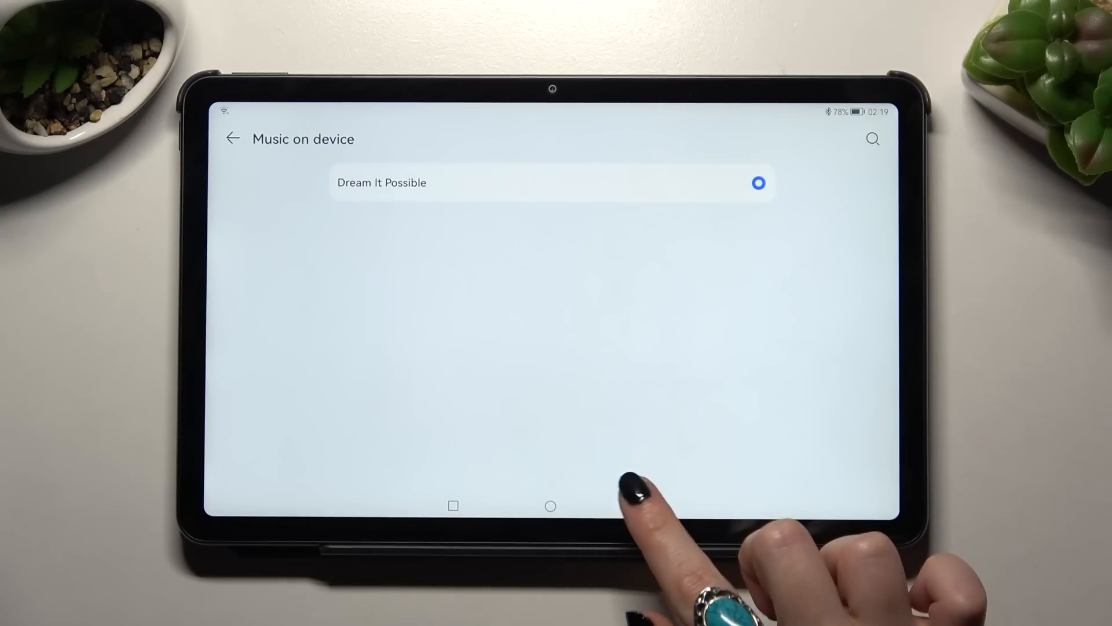
pyautogui.click(232, 139)
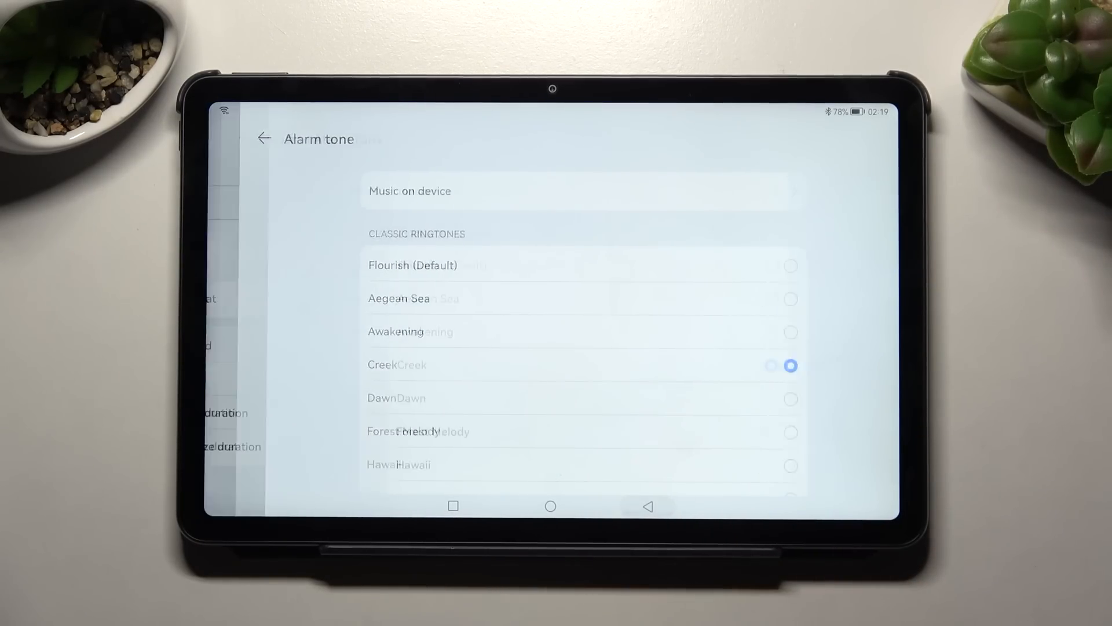
pyautogui.click(262, 139)
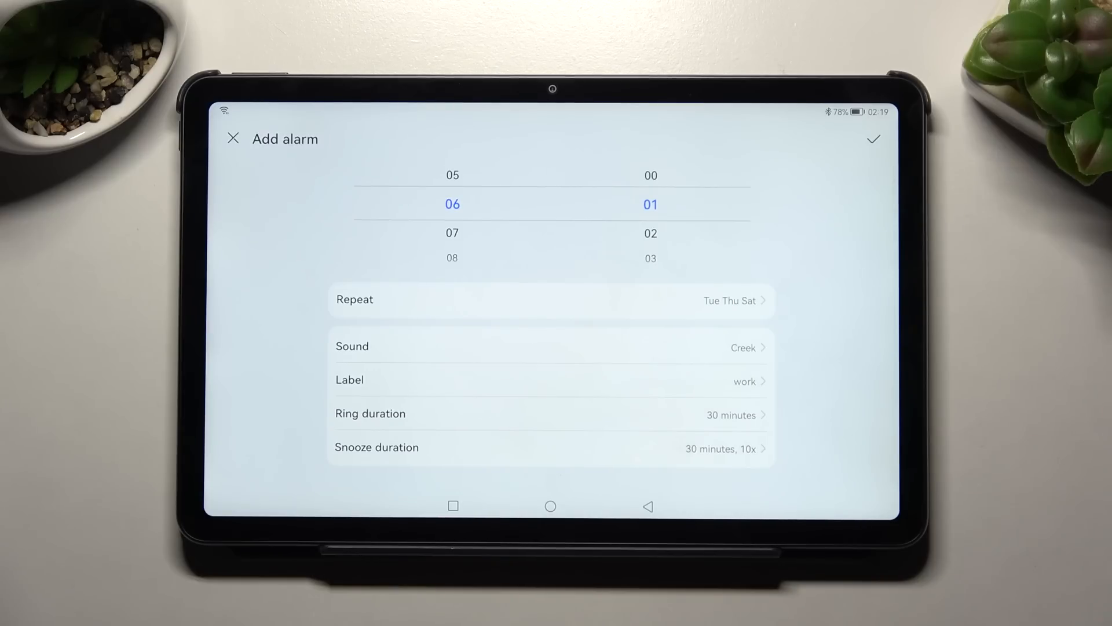
# Save the 06:01 work alarm, then toggle it off and on from the alarm list.
pyautogui.click(878, 138)
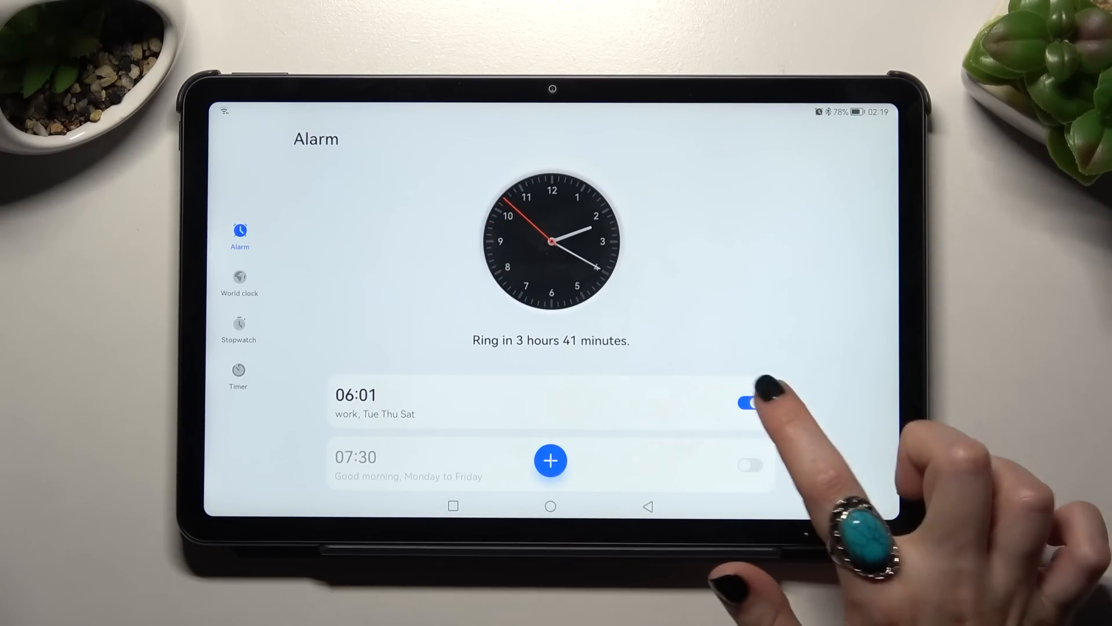
pyautogui.click(750, 403)
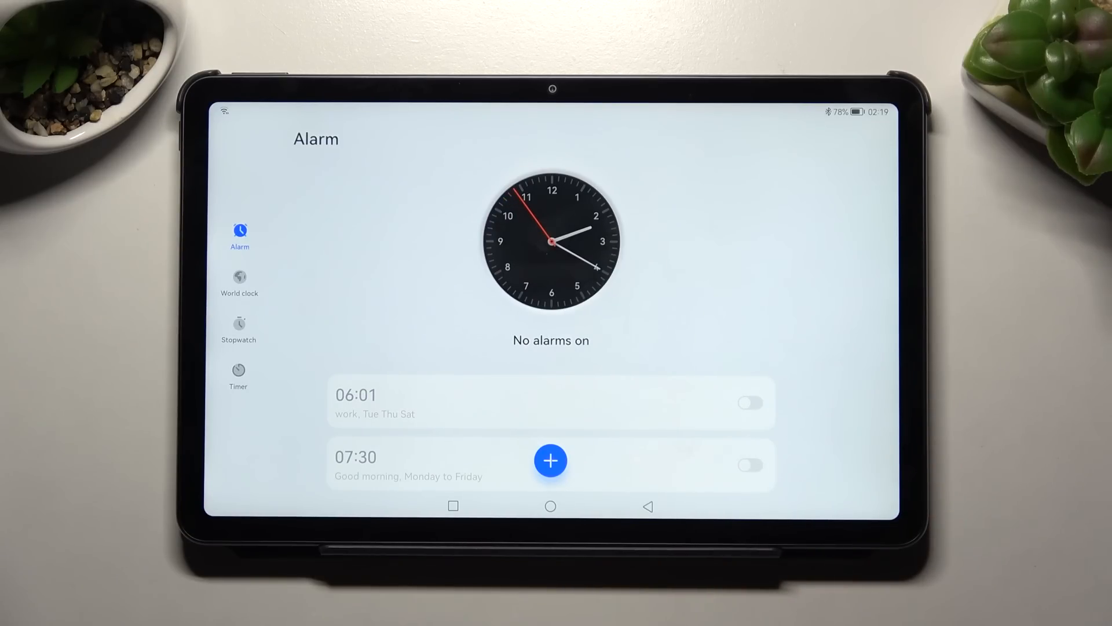
pyautogui.click(750, 403)
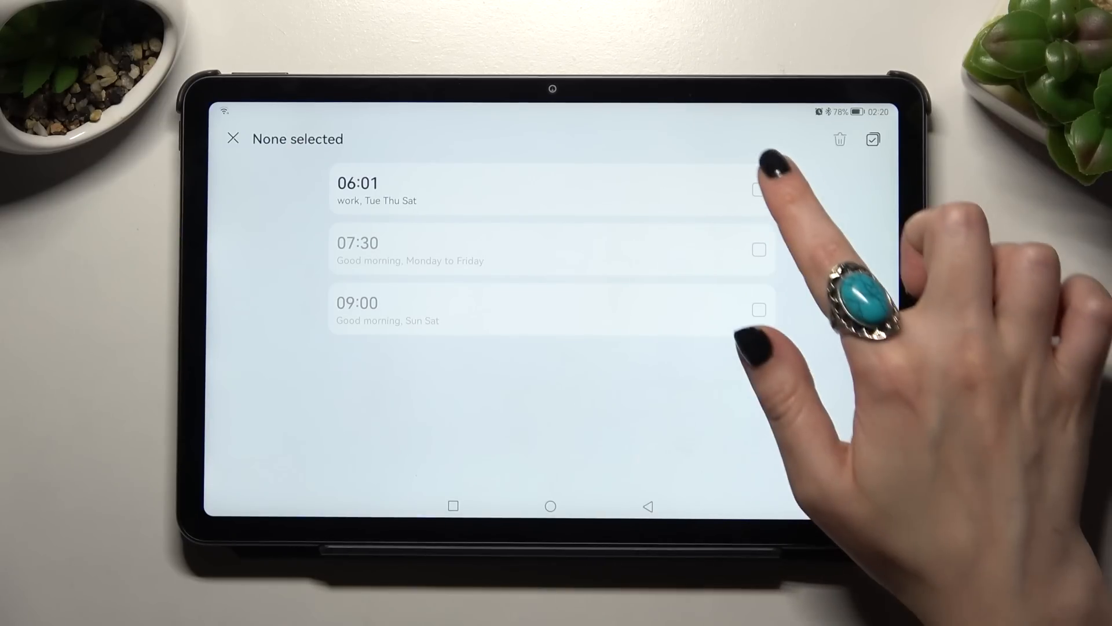
# Select the 06:01 work alarm and confirm its deletion.
pyautogui.click(758, 190)
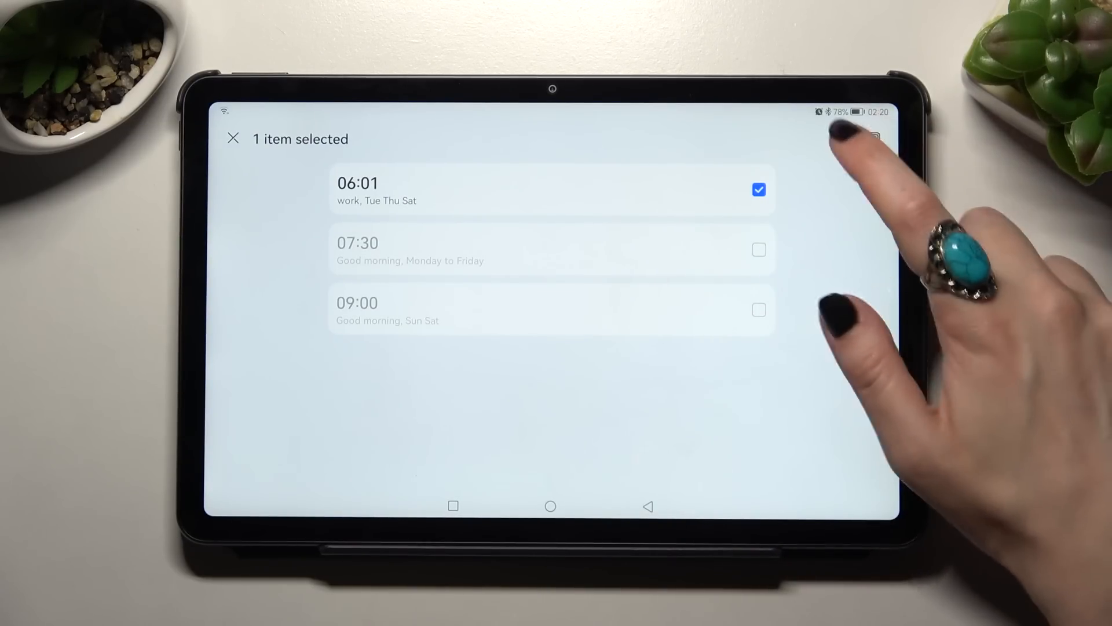
pyautogui.click(838, 141)
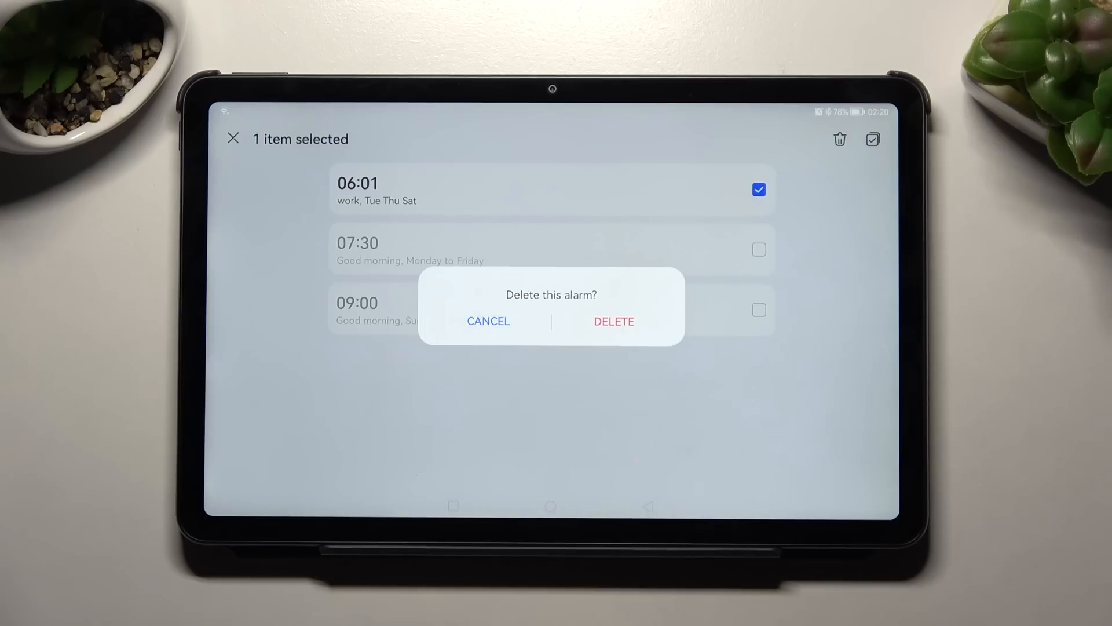
pyautogui.click(614, 321)
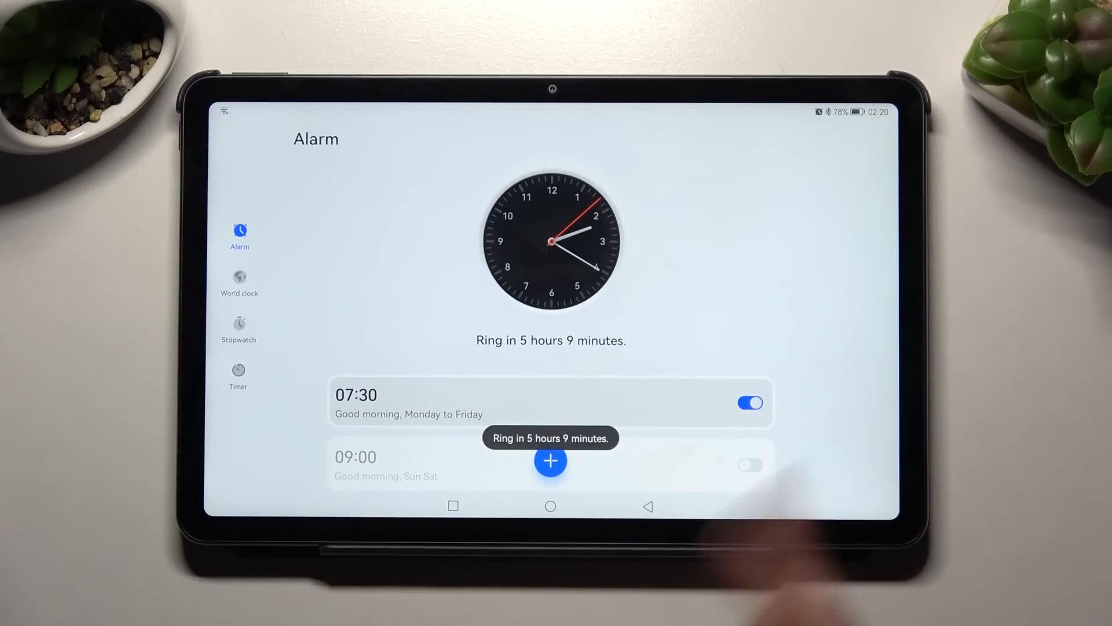
# Open the 07:30 Good morning alarm and request its deletion.
pyautogui.click(357, 394)
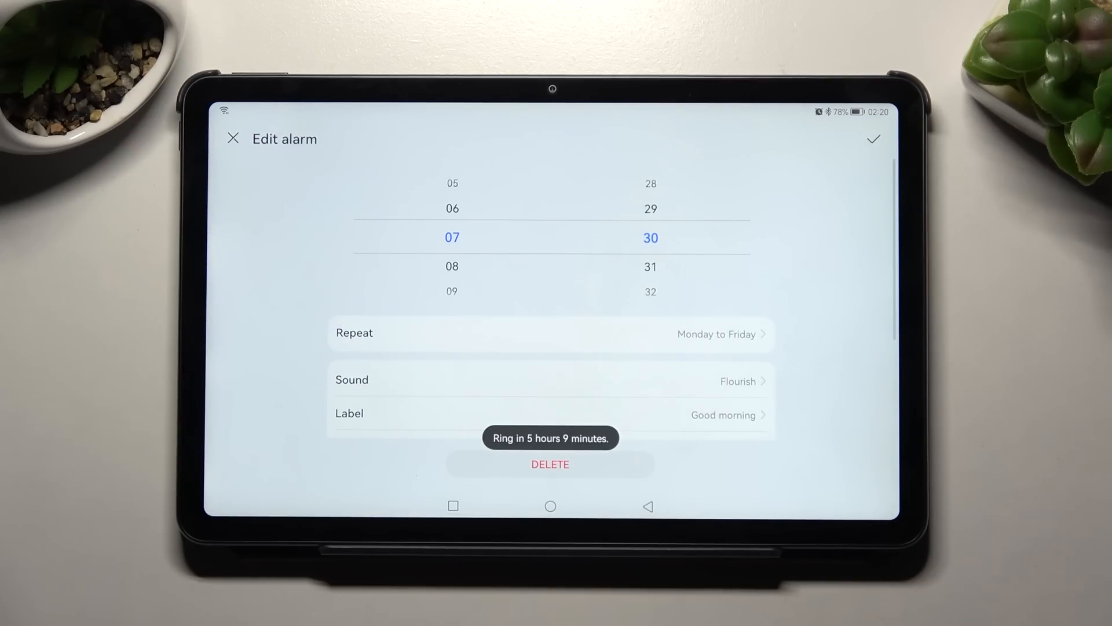
pyautogui.click(549, 463)
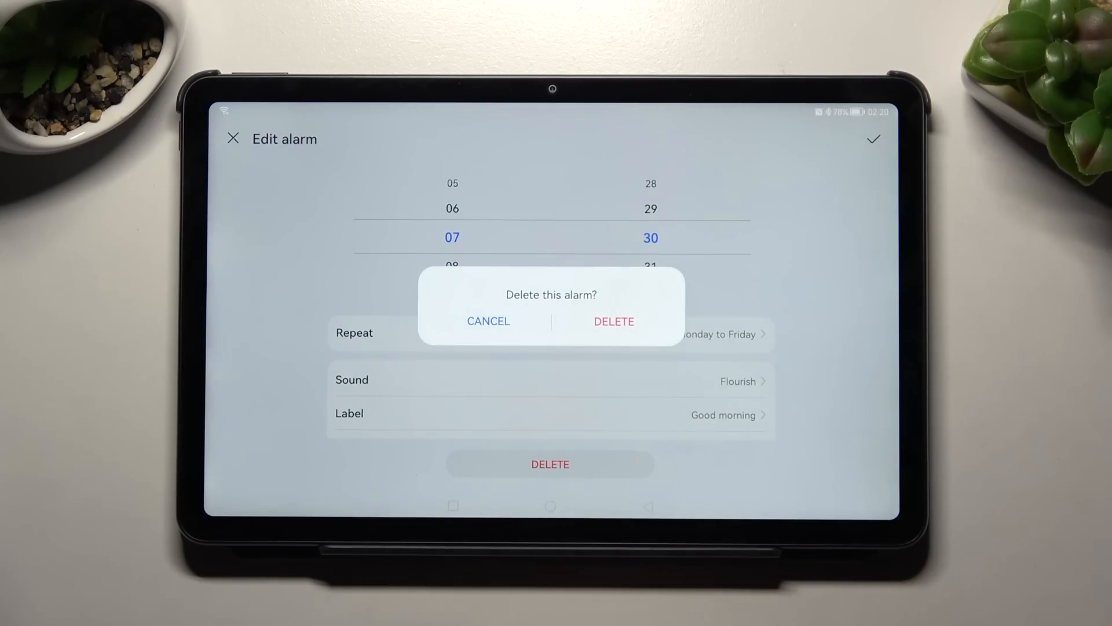